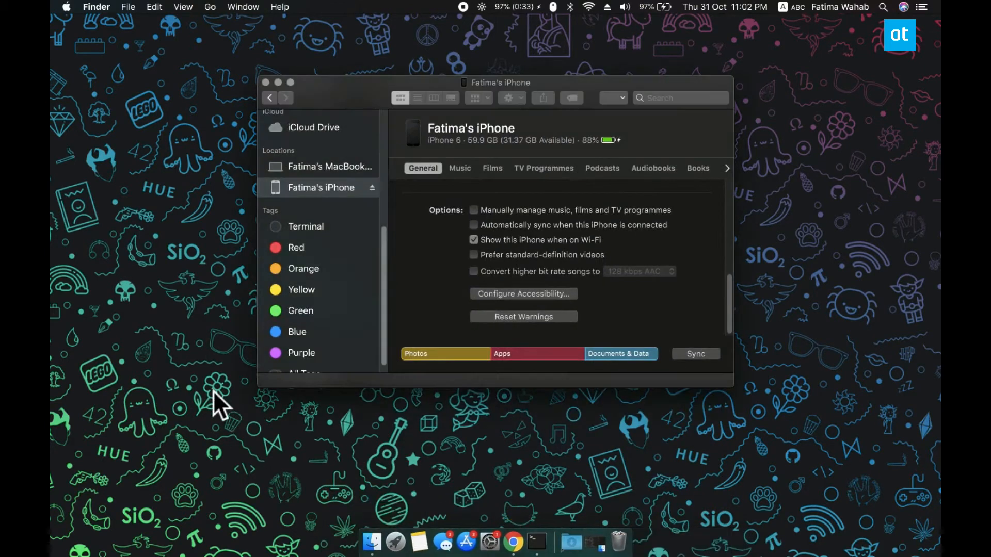
Close the iPhone's Finder window and launch Batteries to its General settings with notifications enabled.
{"action": "scroll", "scroll_direction": "up", "scroll_amount": 3}
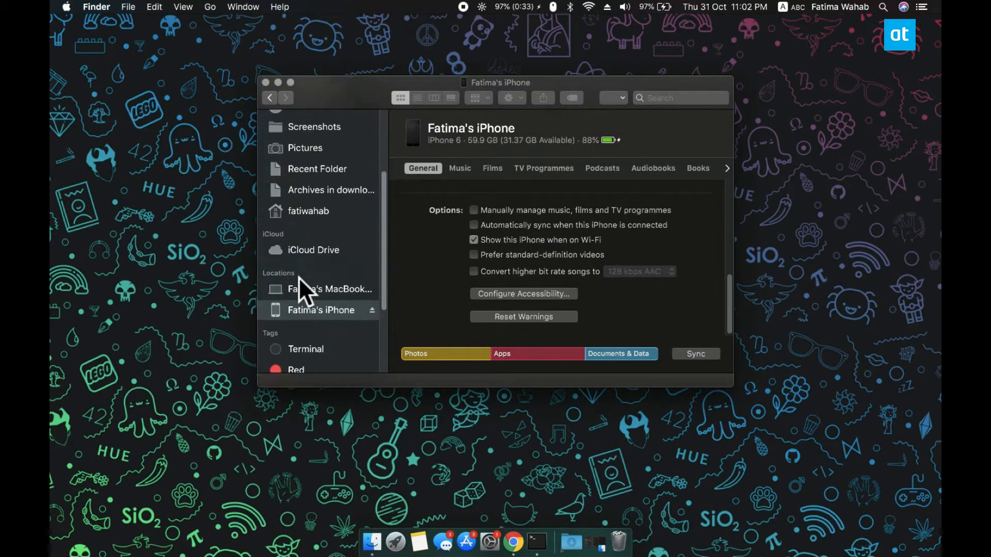
{"action": "mouse_move", "coordinate": [666, 357]}
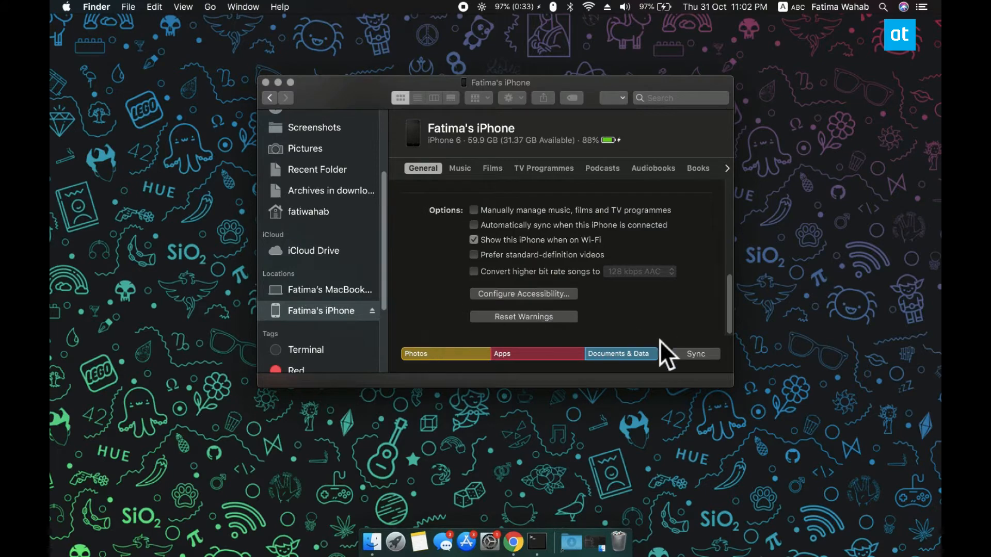
{"action": "mouse_move", "coordinate": [601, 300]}
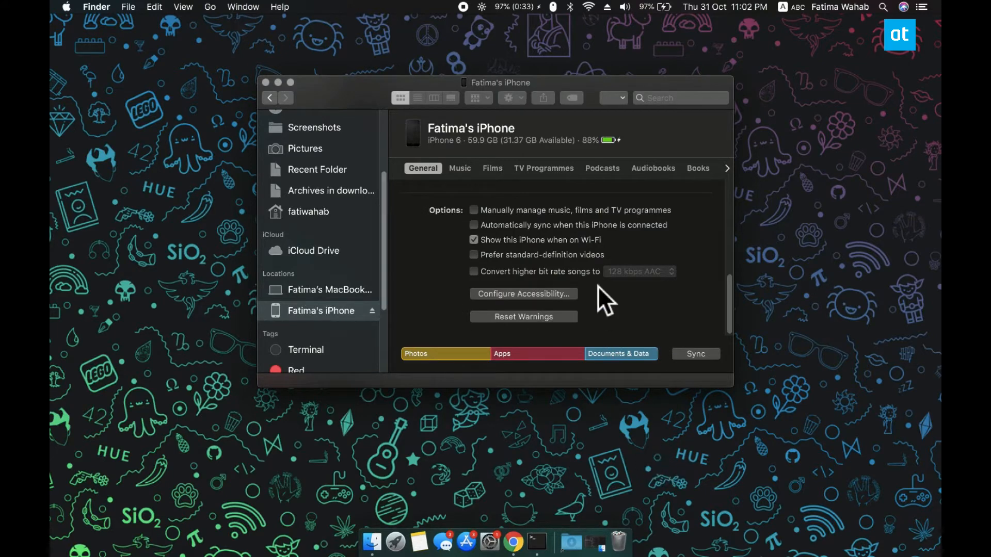
{"action": "scroll", "scroll_direction": "up", "scroll_amount": 3}
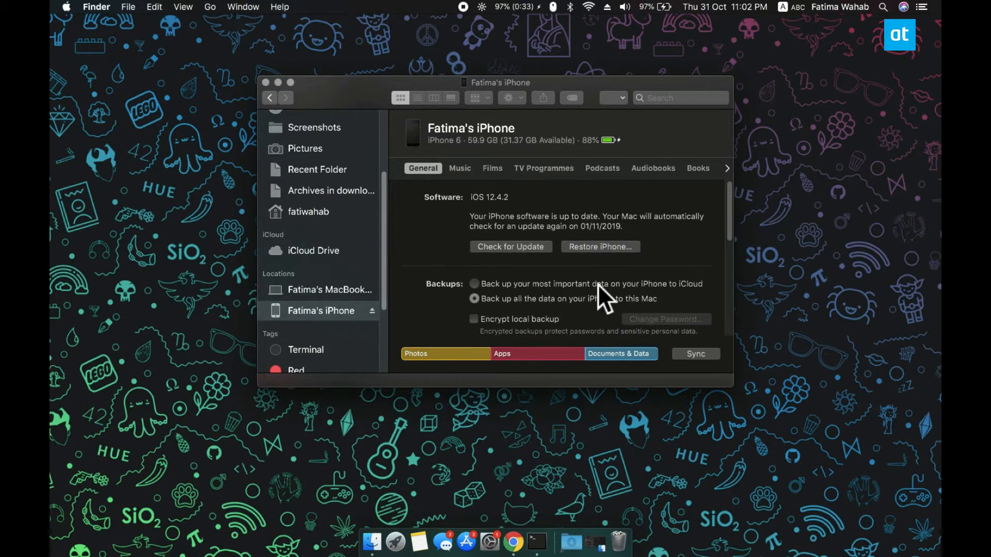
{"action": "scroll", "scroll_direction": "down", "scroll_amount": 3}
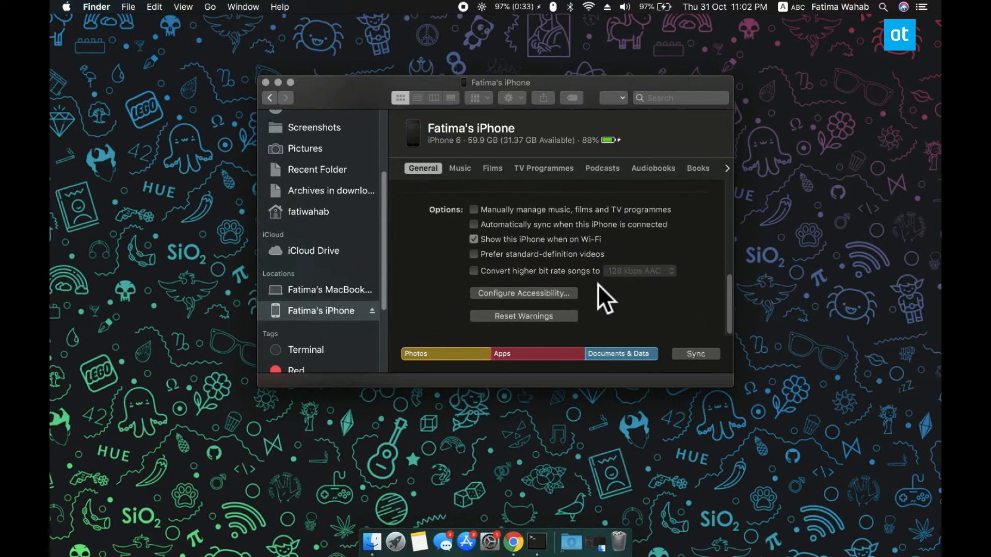
{"action": "mouse_move", "coordinate": [540, 461]}
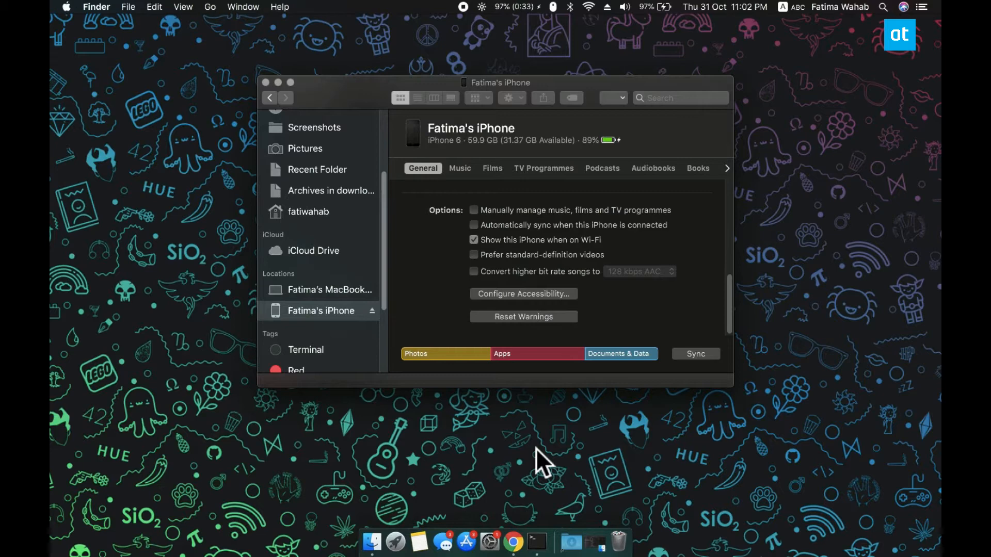
{"action": "mouse_move", "coordinate": [392, 395]}
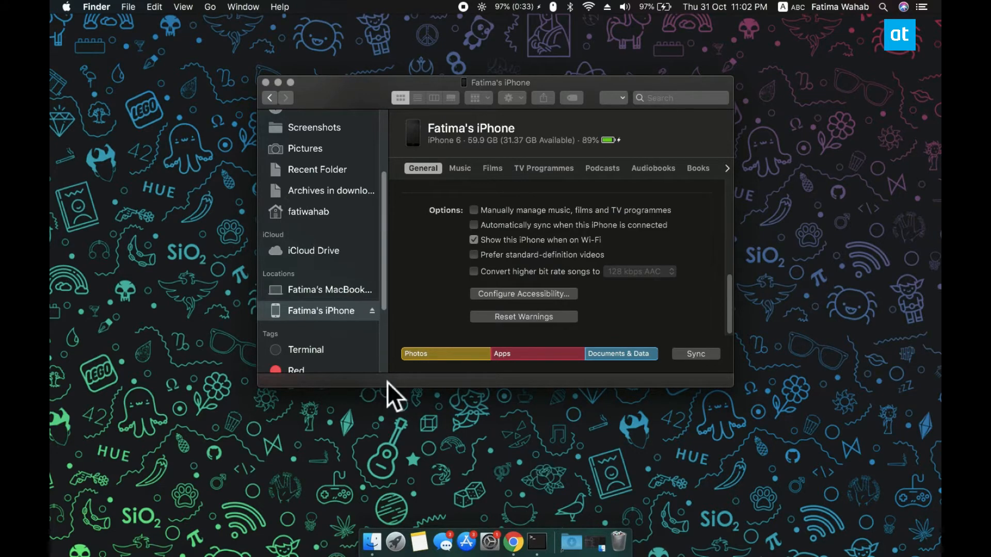
{"action": "mouse_move", "coordinate": [277, 105]}
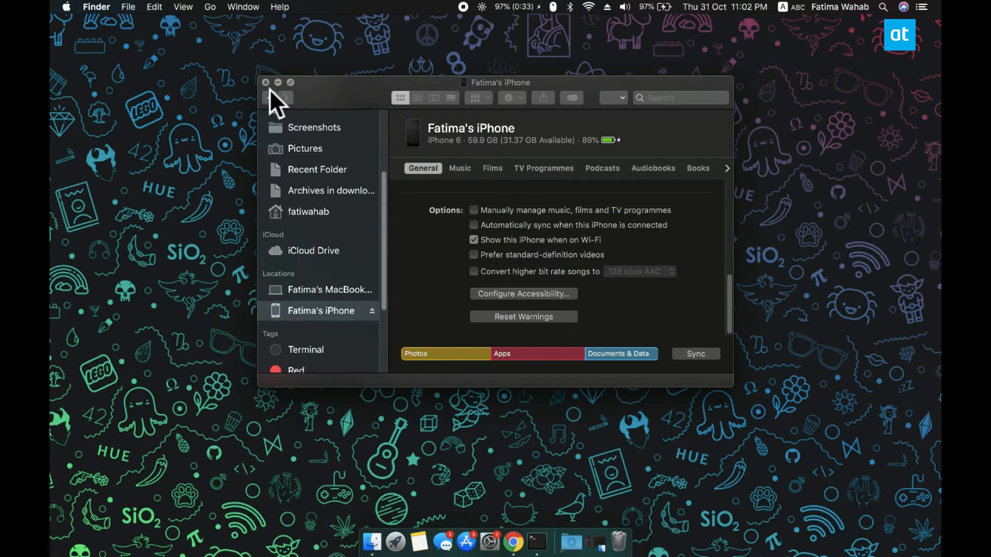
{"action": "left_click", "coordinate": [384, 542]}
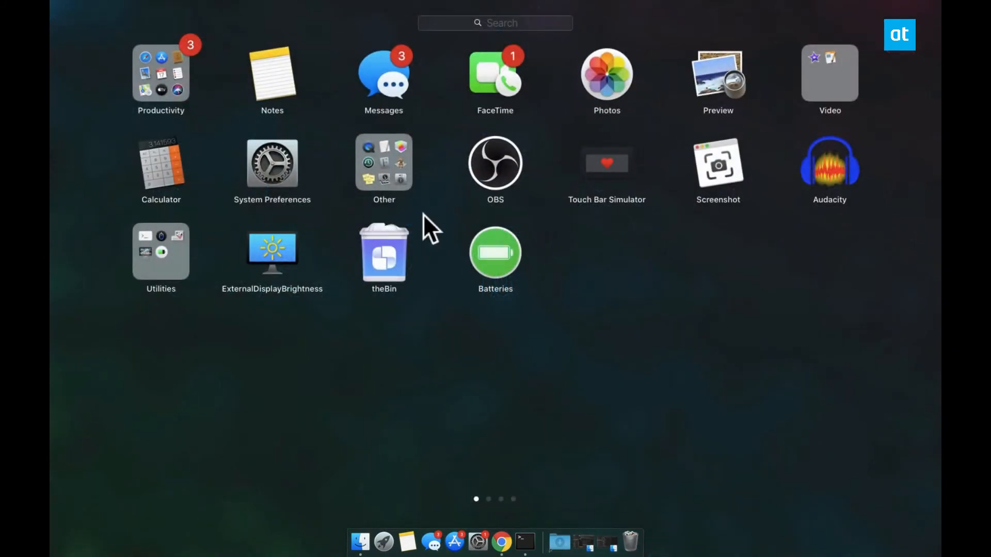
{"action": "left_click", "coordinate": [495, 252]}
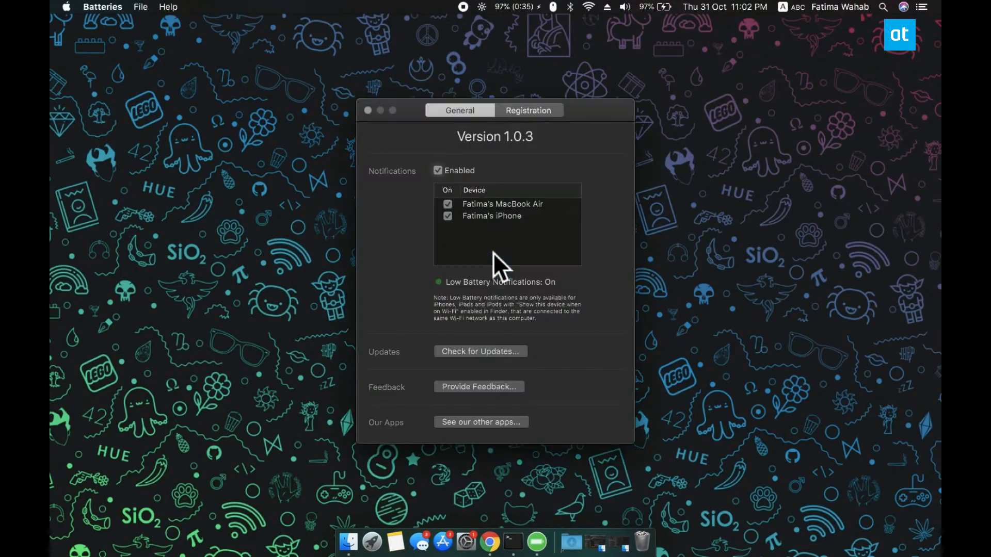
{"action": "mouse_move", "coordinate": [667, 252]}
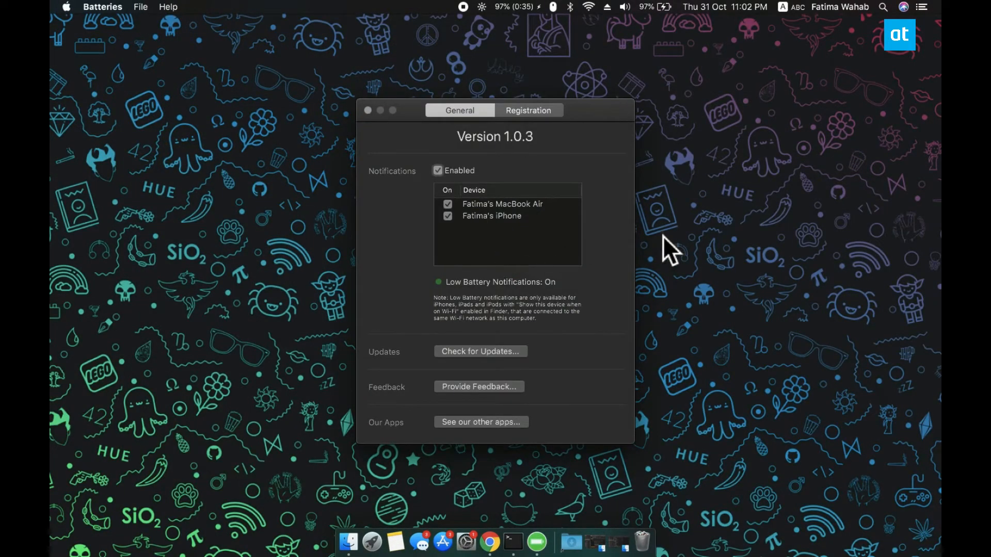
{"action": "mouse_move", "coordinate": [721, 256]}
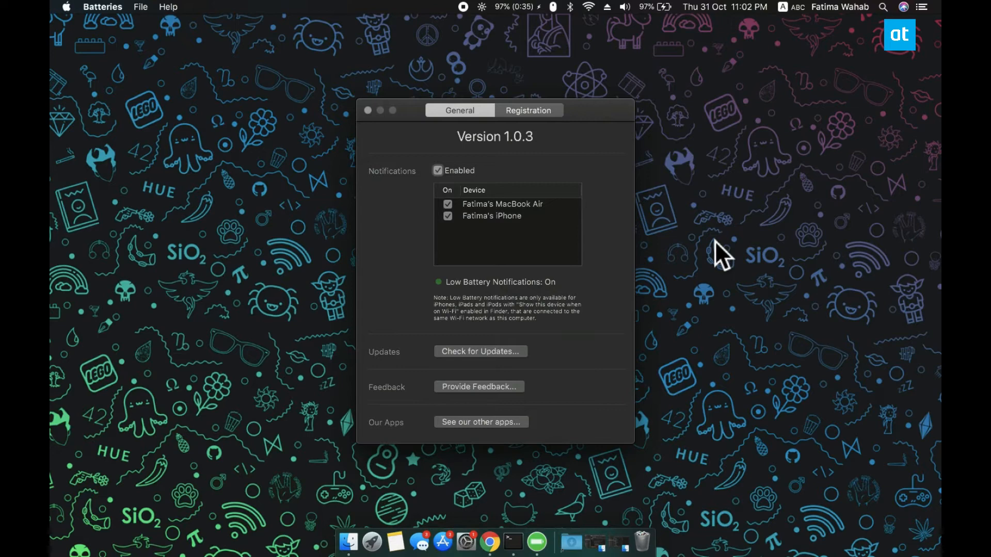
{"action": "mouse_move", "coordinate": [372, 130]}
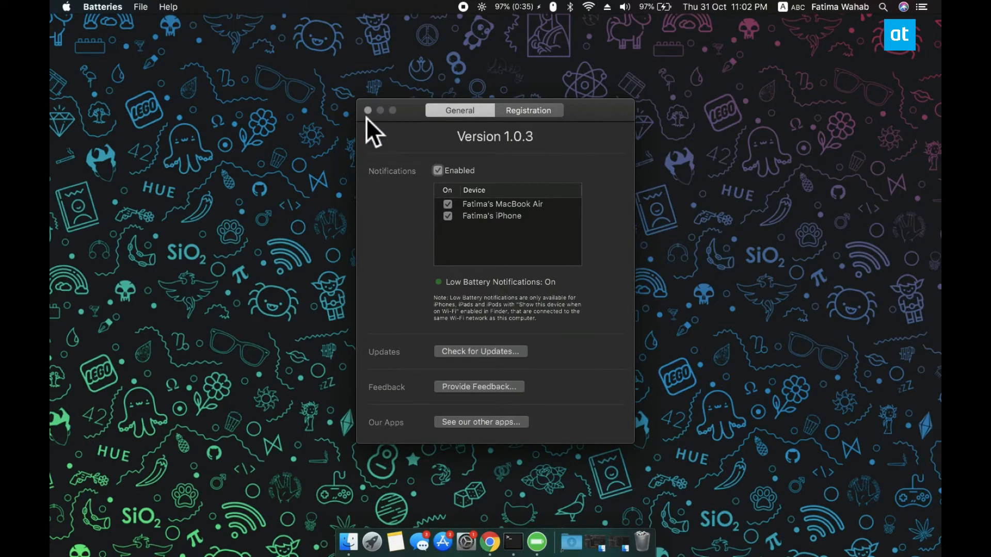
Close the Batteries window and start editing the Today widgets showing MacBook Air 97% and iPhone 89%.
{"action": "left_click", "coordinate": [368, 110]}
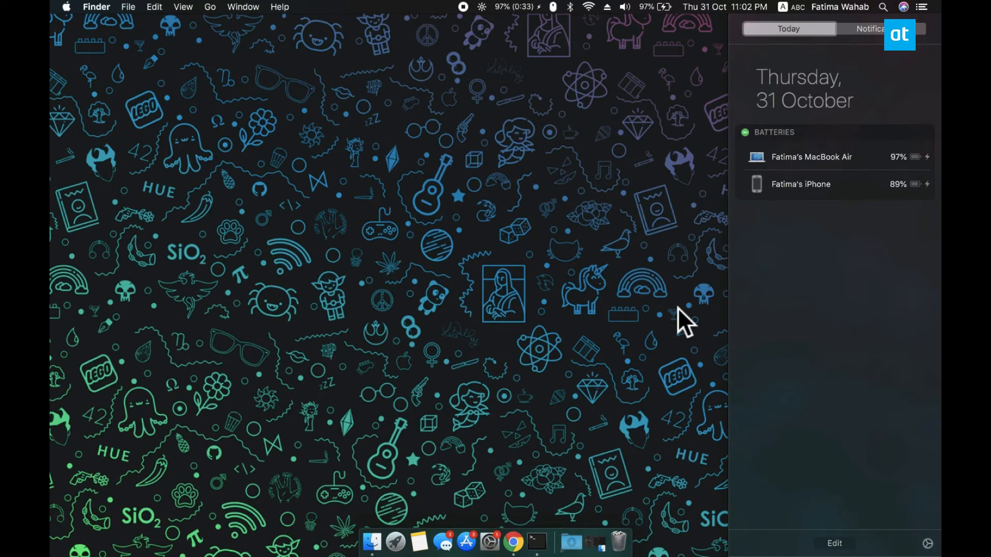
{"action": "mouse_move", "coordinate": [818, 530]}
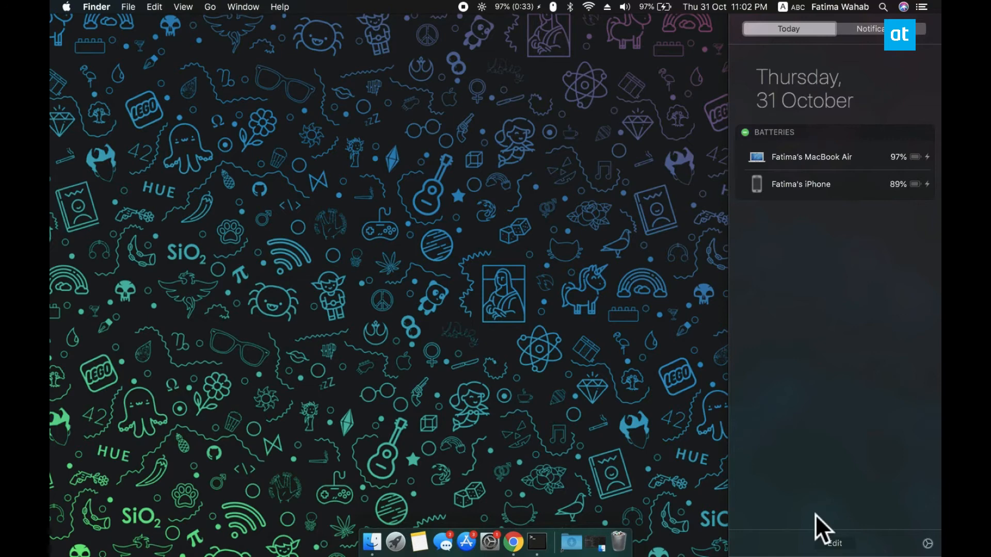
{"action": "left_click", "coordinate": [834, 544]}
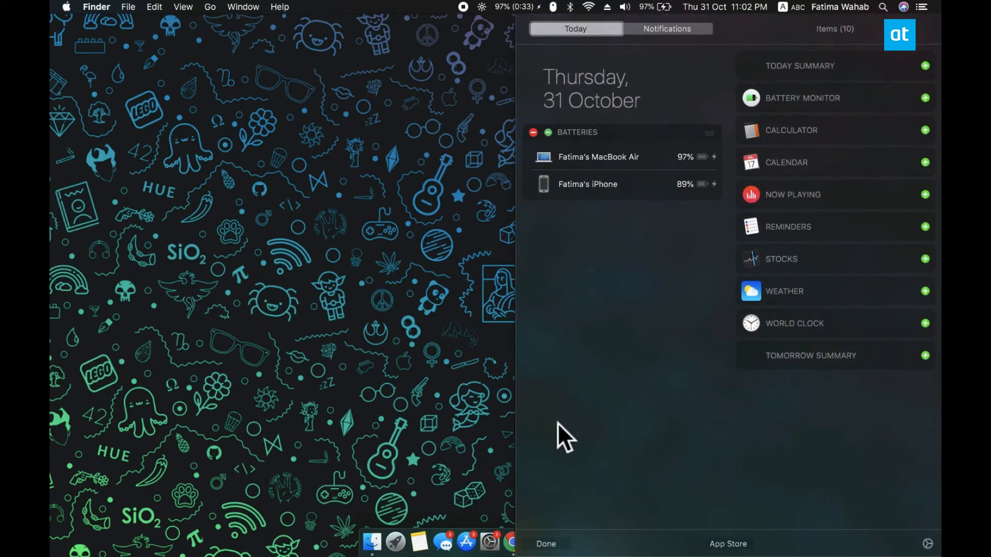